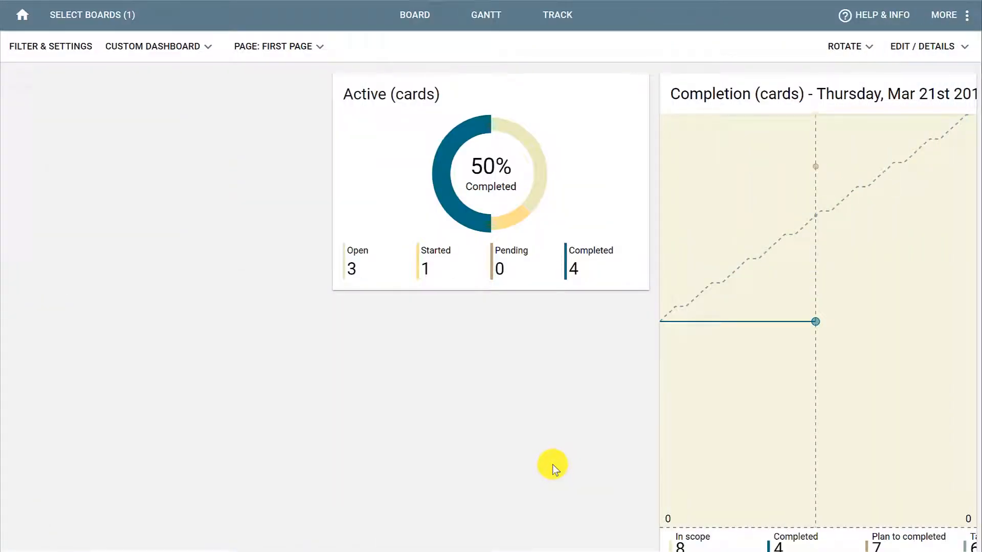
pyautogui.moveTo(468, 323)
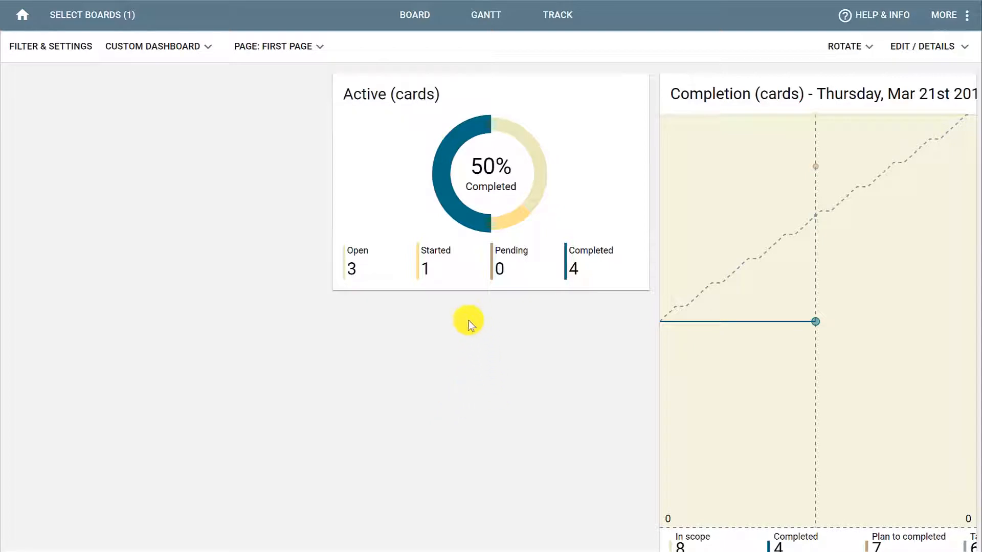
pyautogui.moveTo(479, 332)
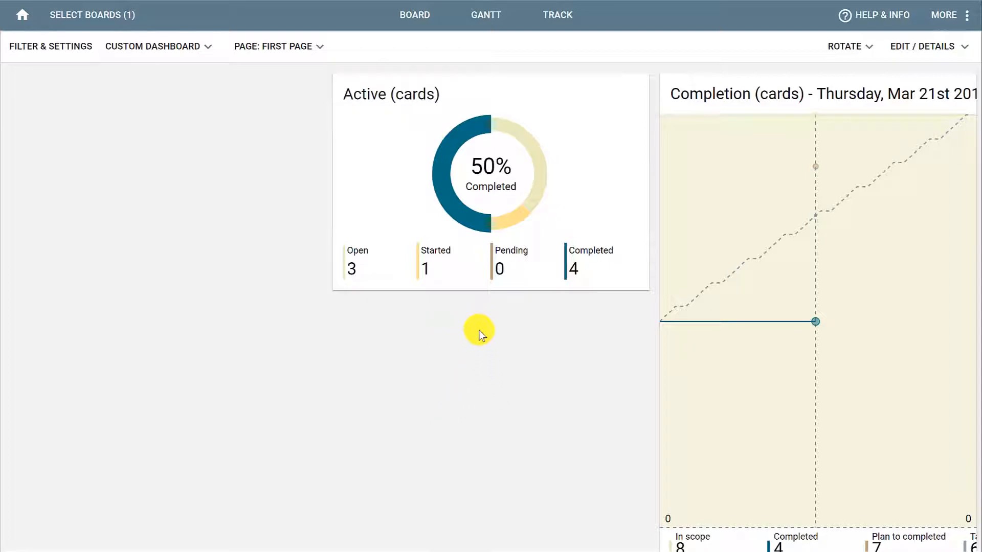
pyautogui.moveTo(638, 351)
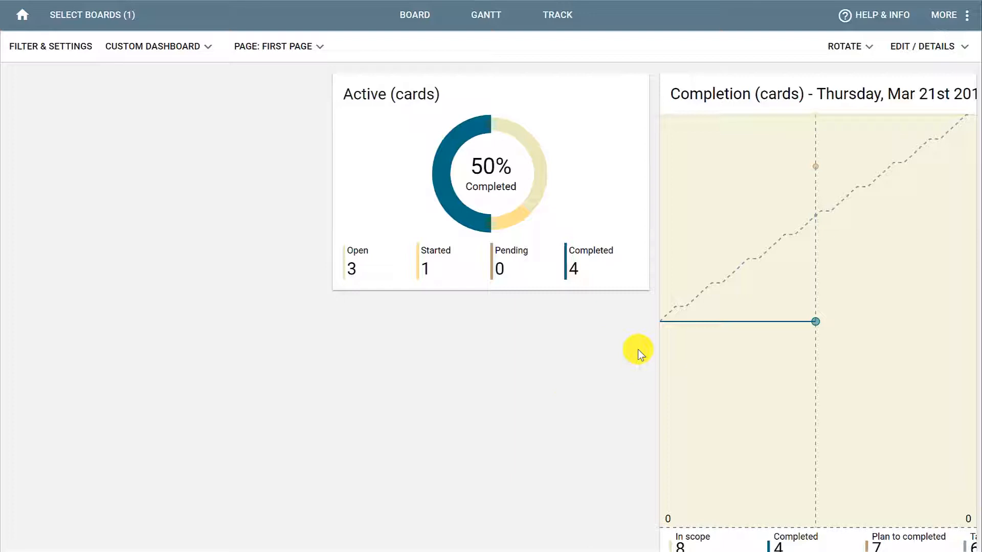
pyautogui.moveTo(816, 344)
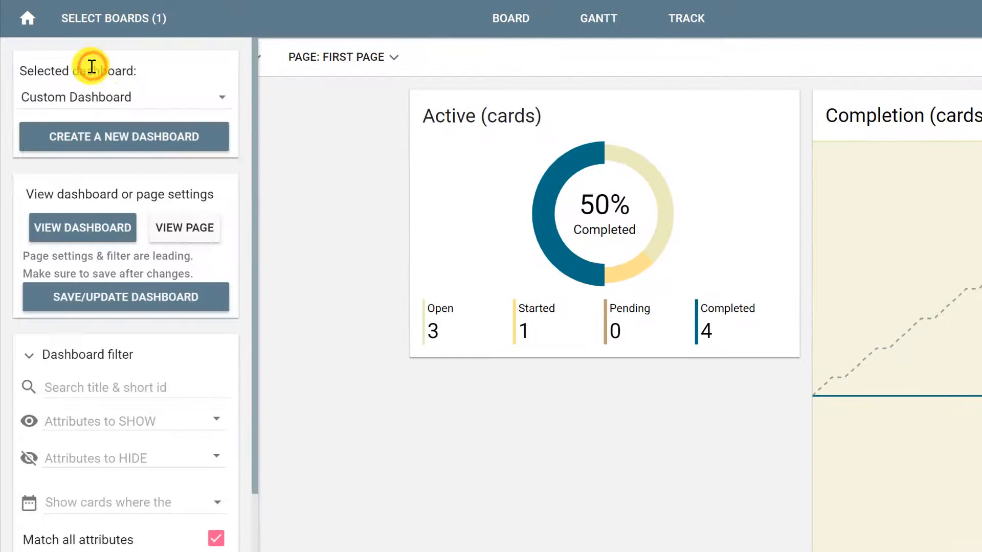
# Filter the dashboard by Member Sam, dropping the Active donut to 25% completed
pyautogui.scroll(-3)
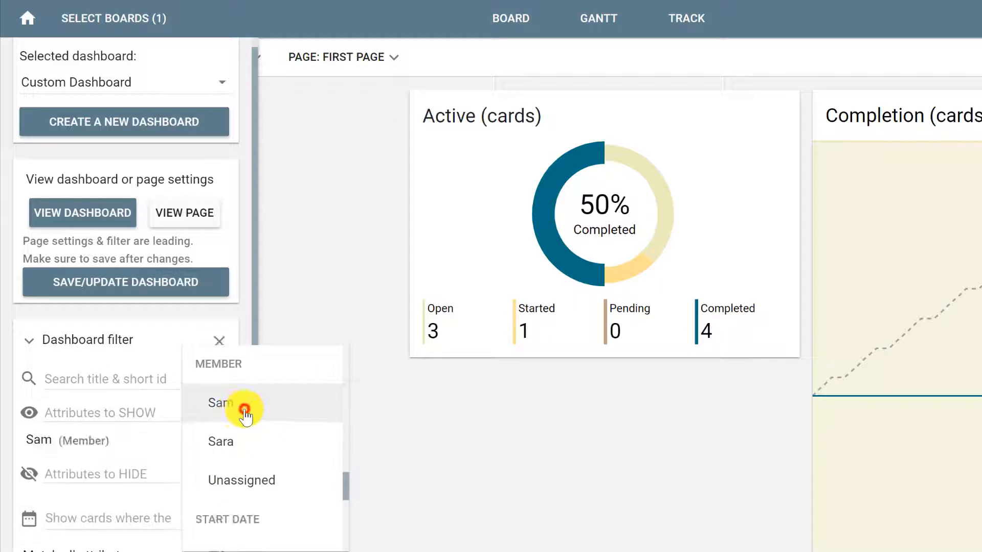
pyautogui.click(220, 404)
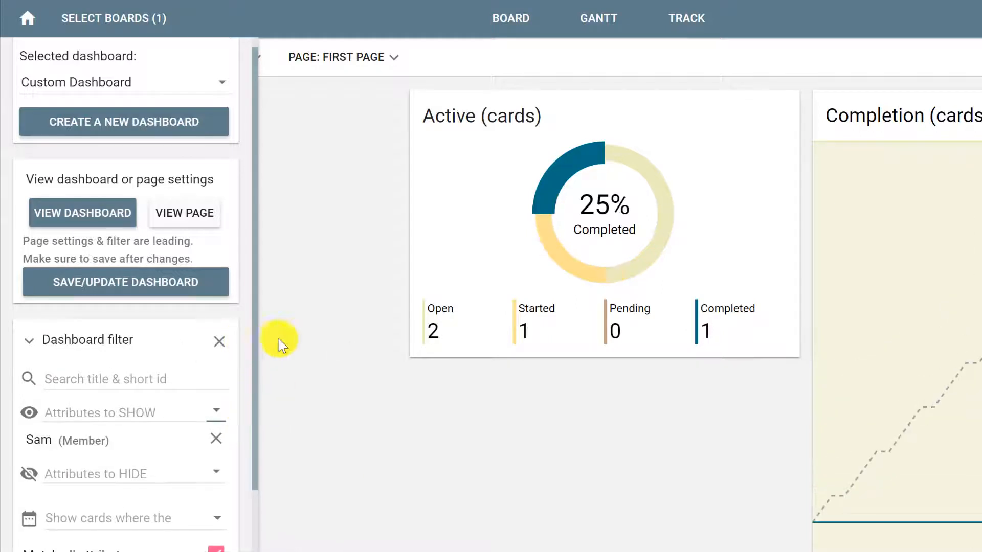
pyautogui.moveTo(486, 322)
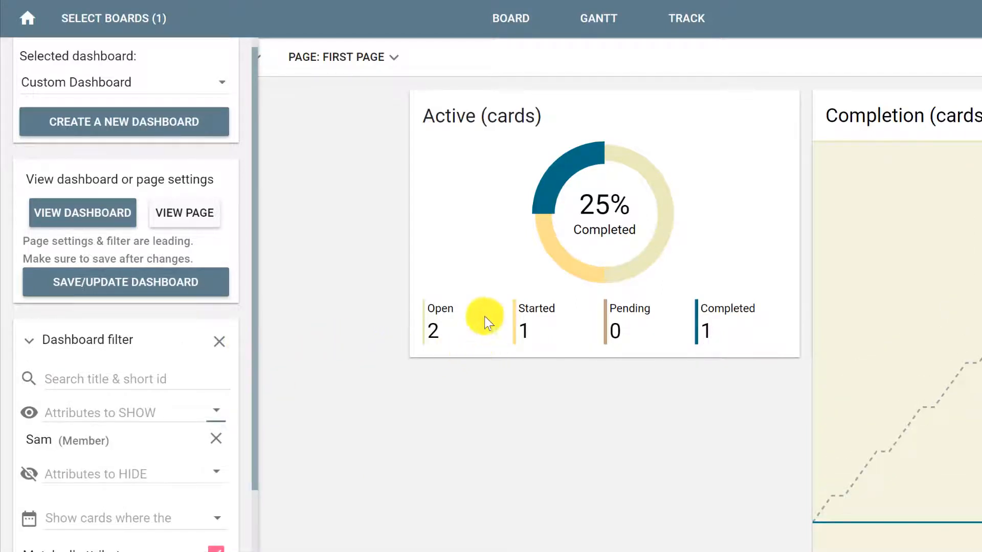
pyautogui.moveTo(552, 190)
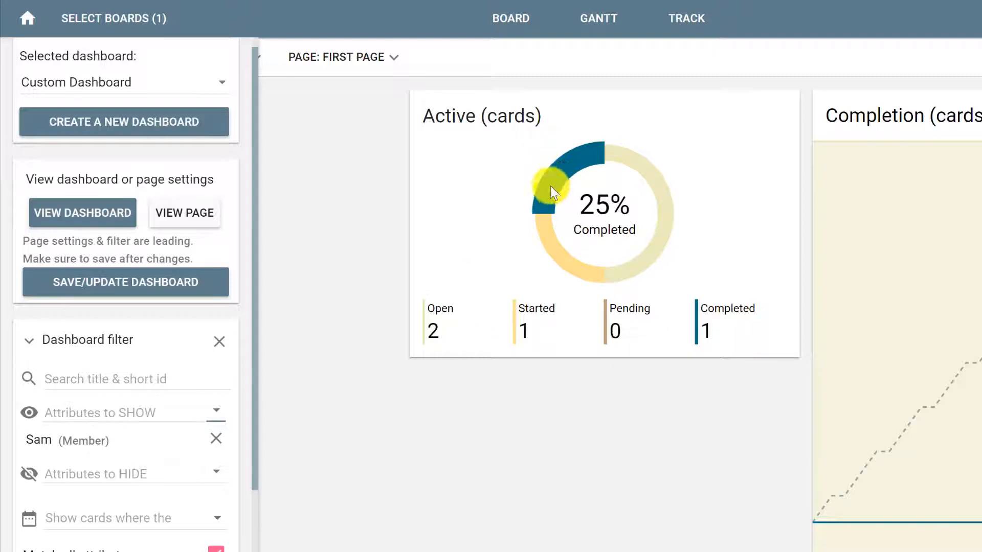
pyautogui.moveTo(480, 274)
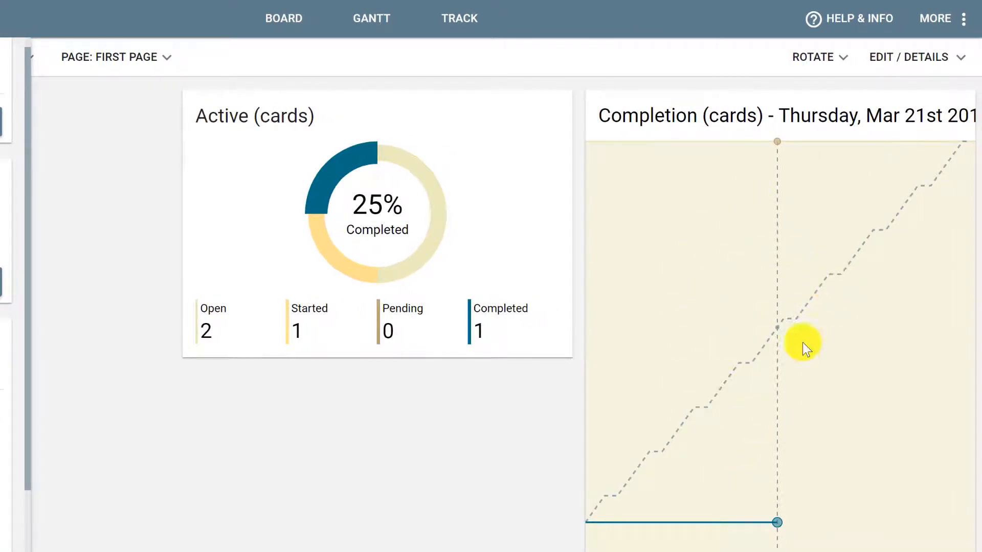
pyautogui.moveTo(775, 351)
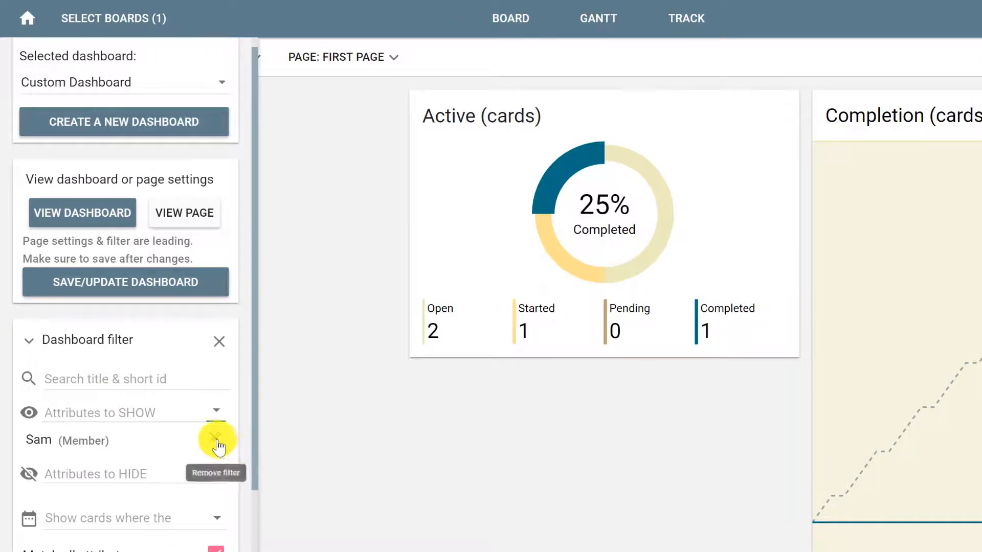
# Remove the Sam (Member) filter so the Active donut shows 50% completed again
pyautogui.click(217, 440)
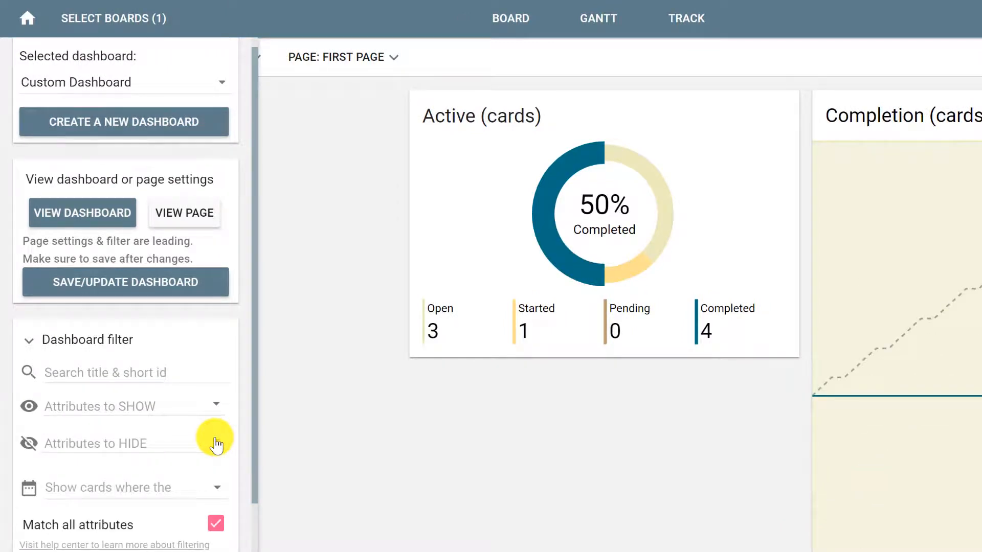
pyautogui.moveTo(218, 450)
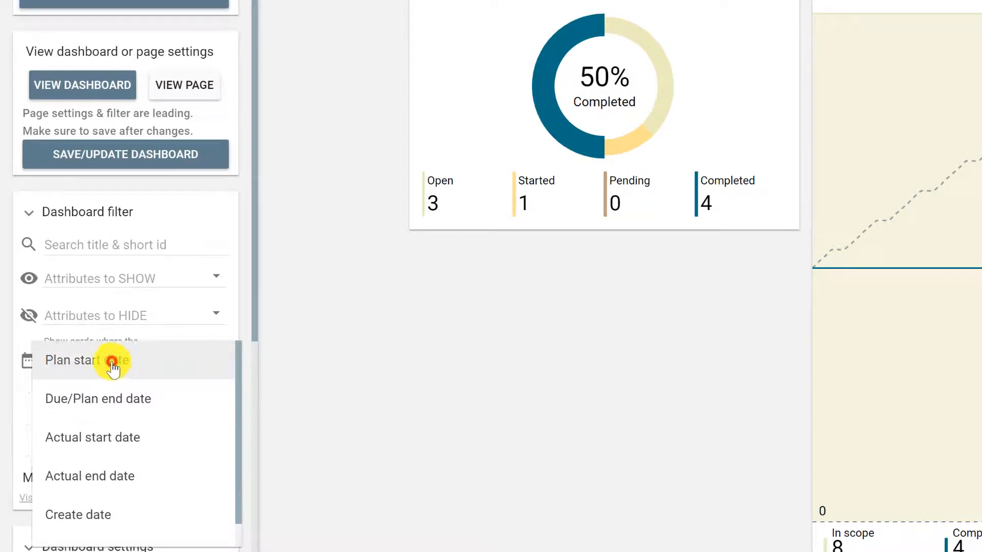
# Add a Plan start date filter set to Last 7 days
pyautogui.click(86, 360)
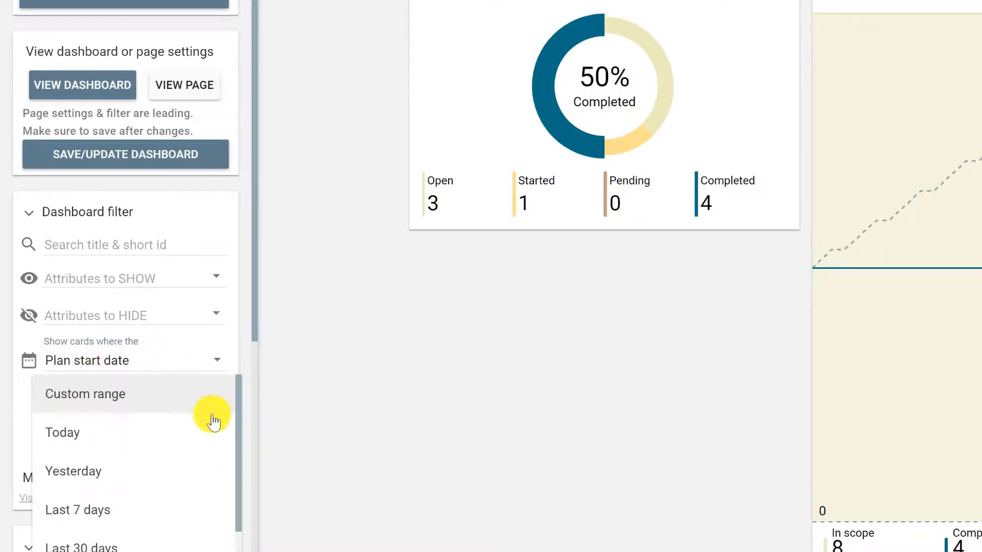
pyautogui.moveTo(105, 510)
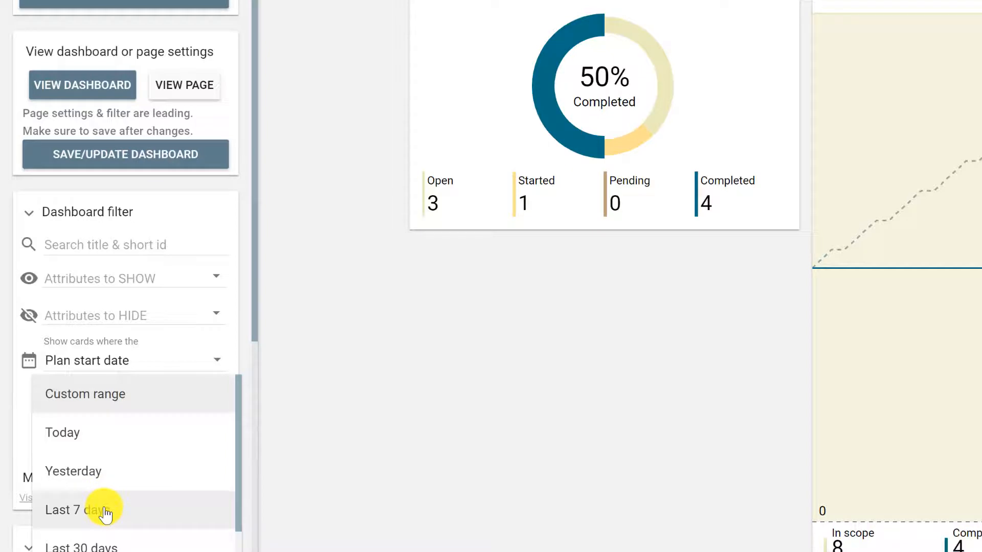
pyautogui.click(76, 510)
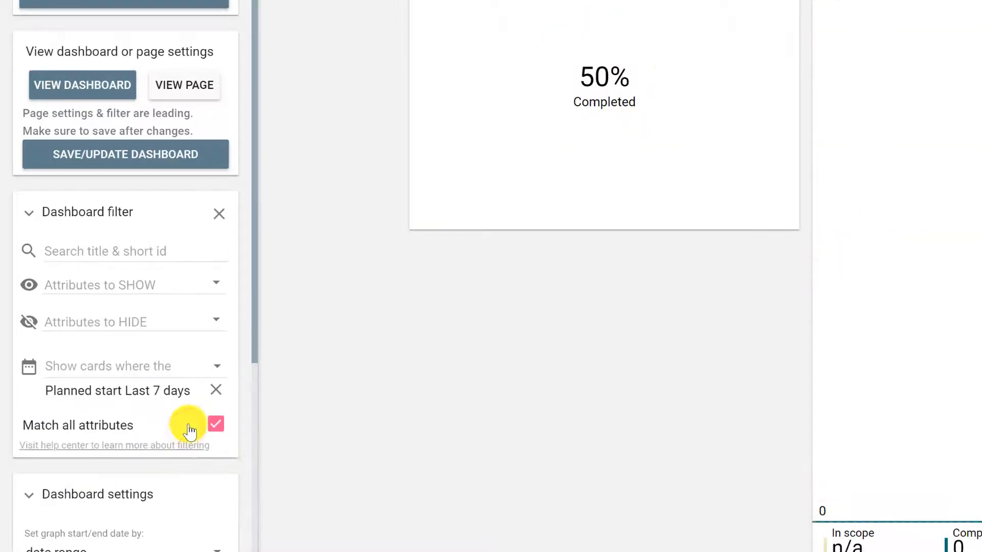
# Enter Edit layout & widgets mode and start a new widget in the empty left column
pyautogui.scroll(-3)
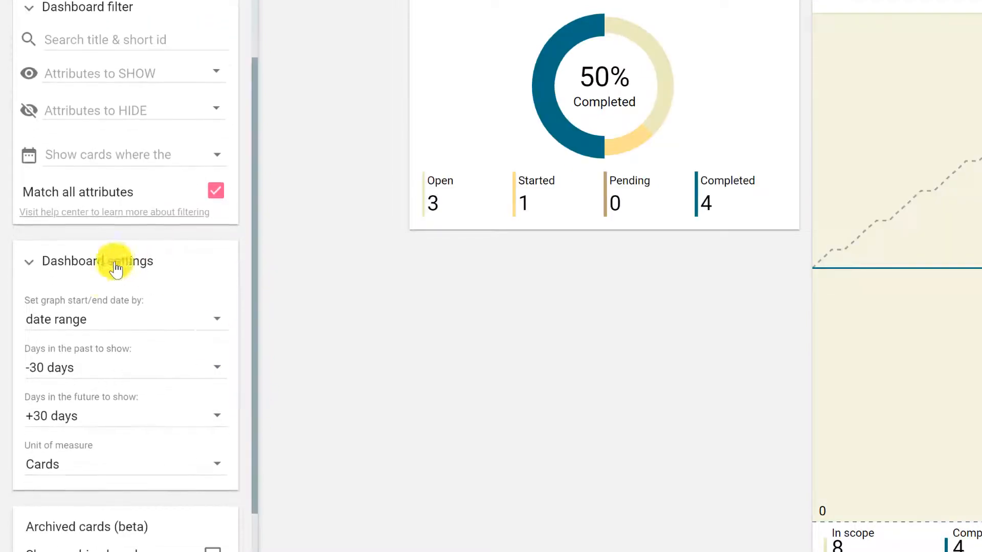
pyautogui.moveTo(93, 347)
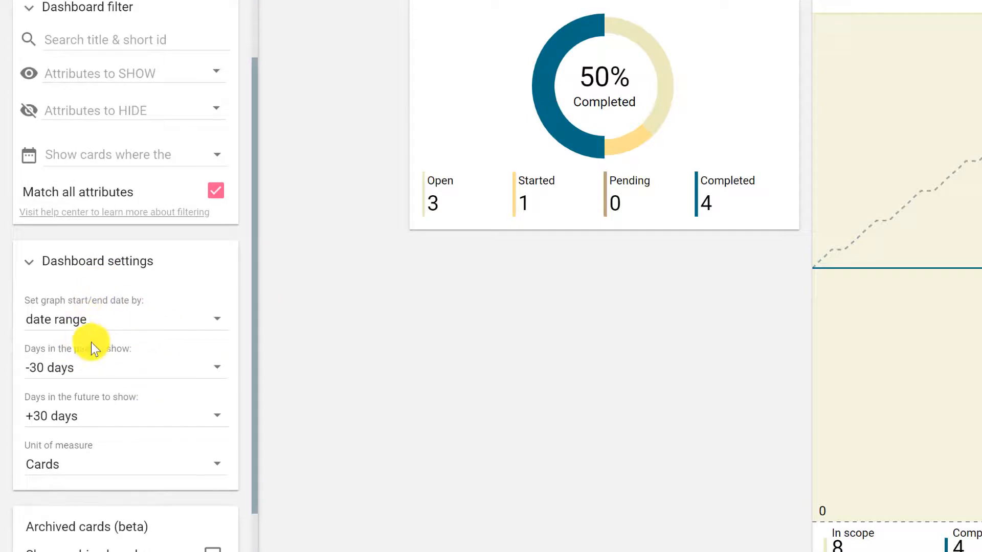
pyautogui.moveTo(178, 414)
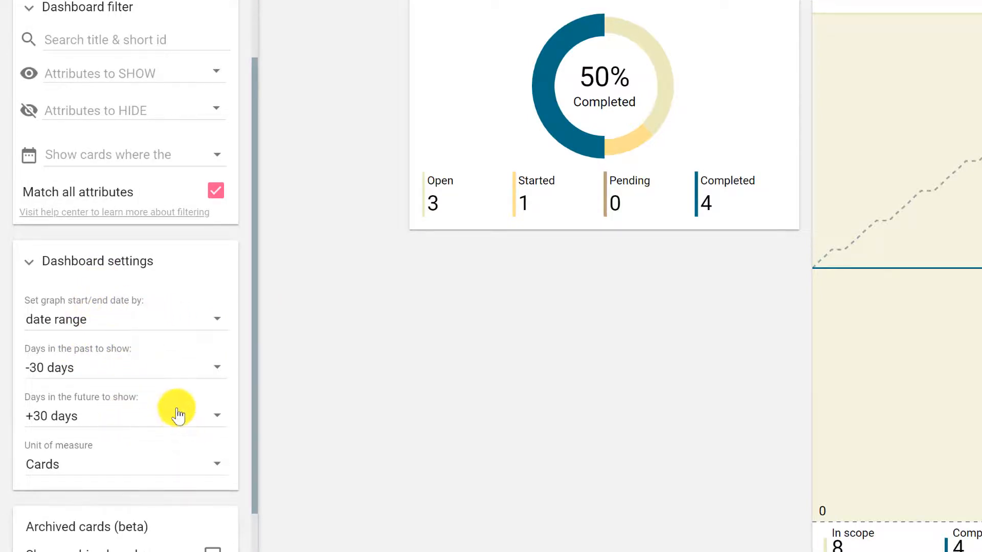
pyautogui.moveTo(187, 429)
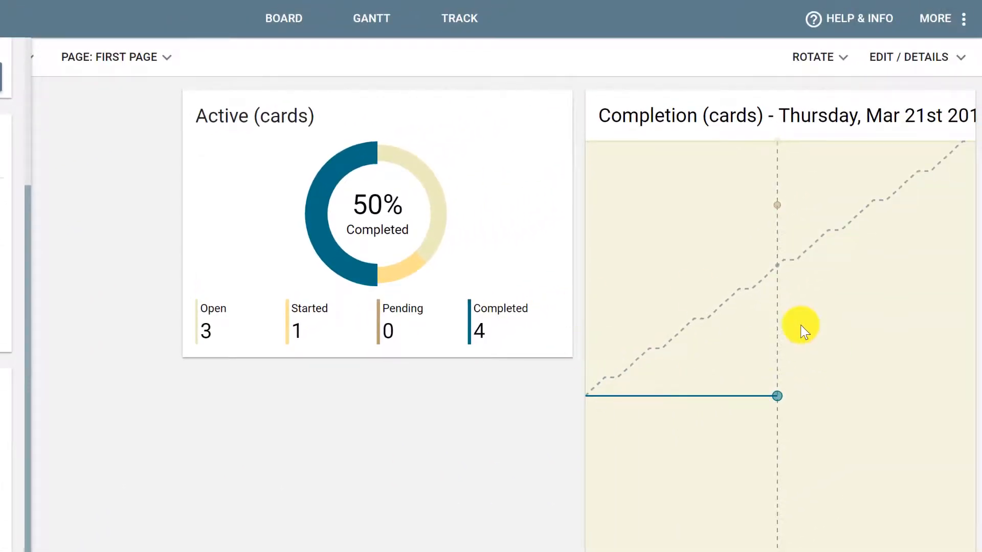
pyautogui.moveTo(764, 282)
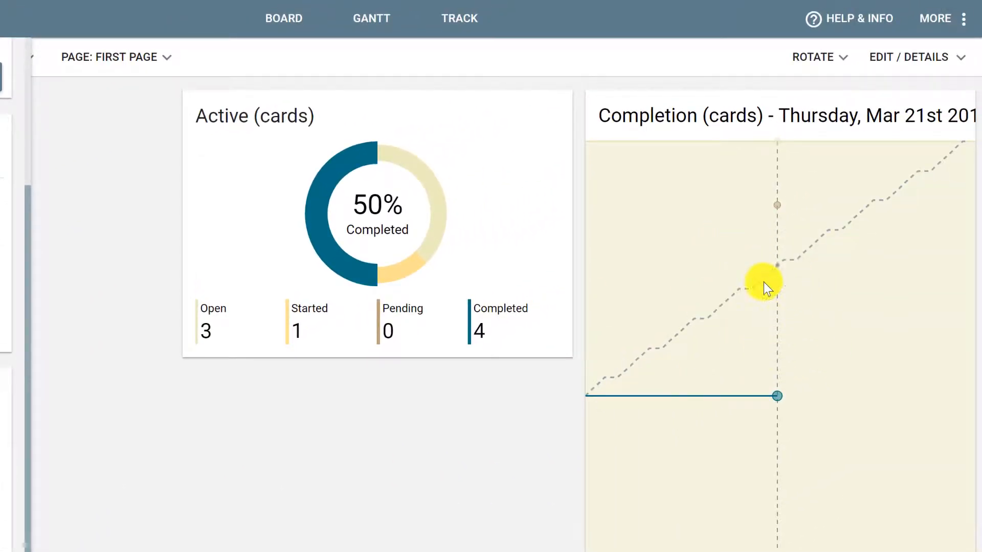
pyautogui.moveTo(296, 390)
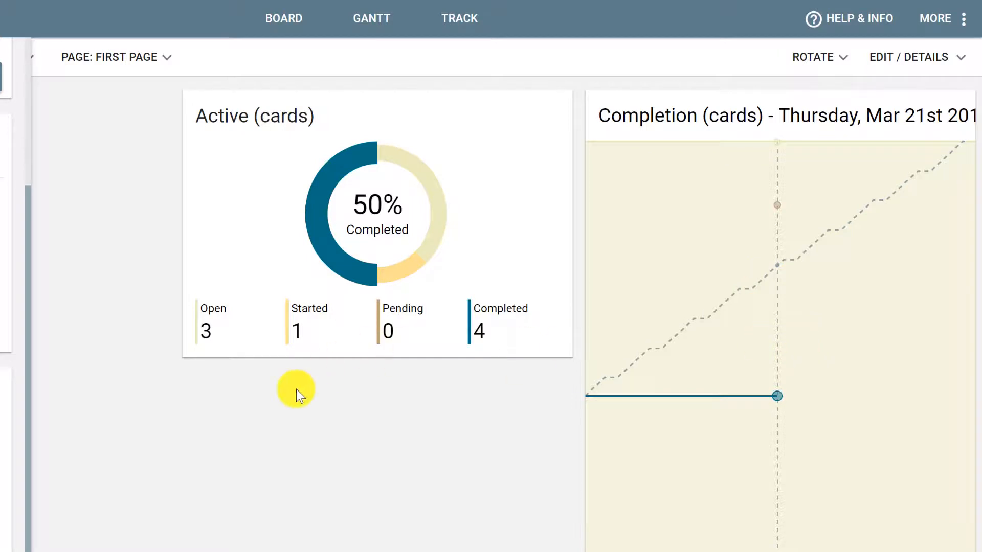
pyautogui.moveTo(807, 208)
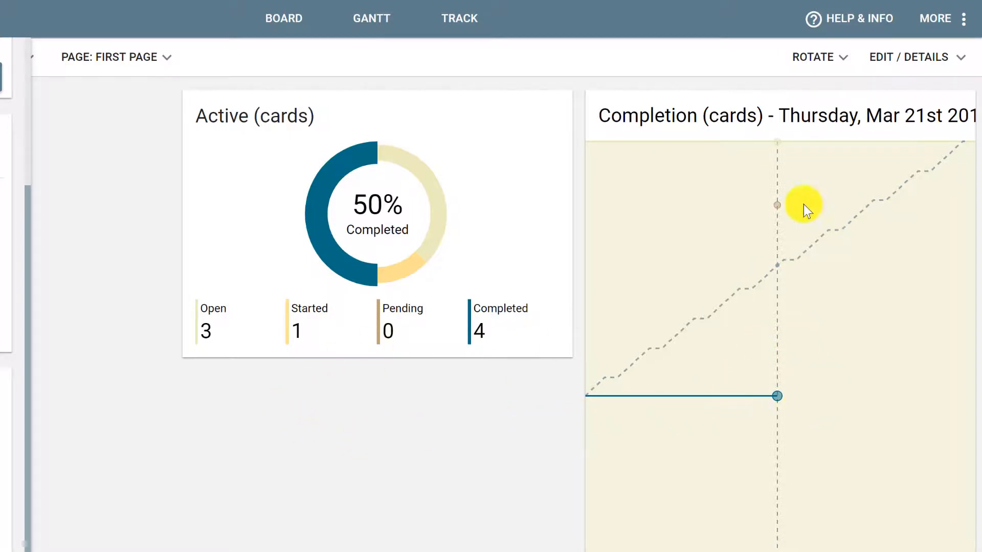
pyautogui.moveTo(670, 323)
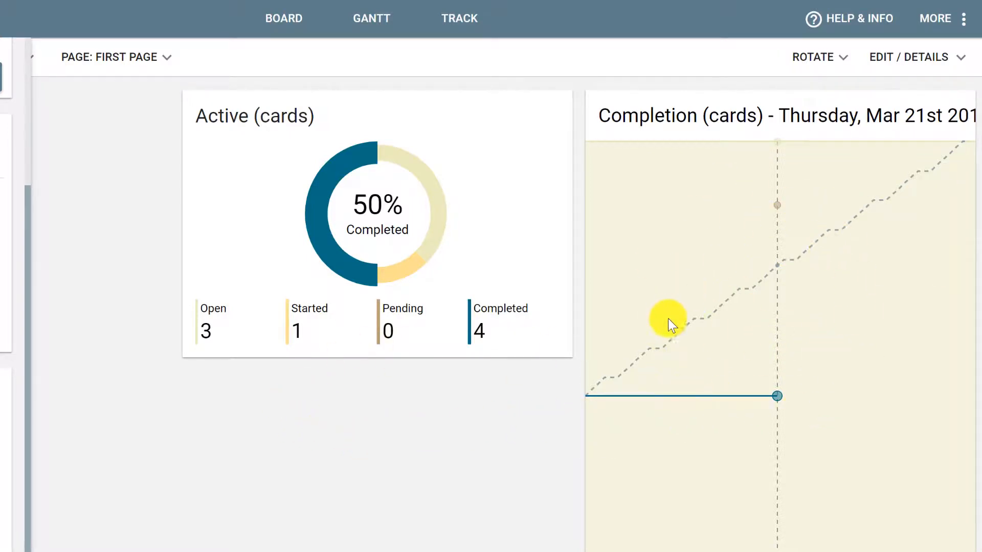
pyautogui.moveTo(371, 455)
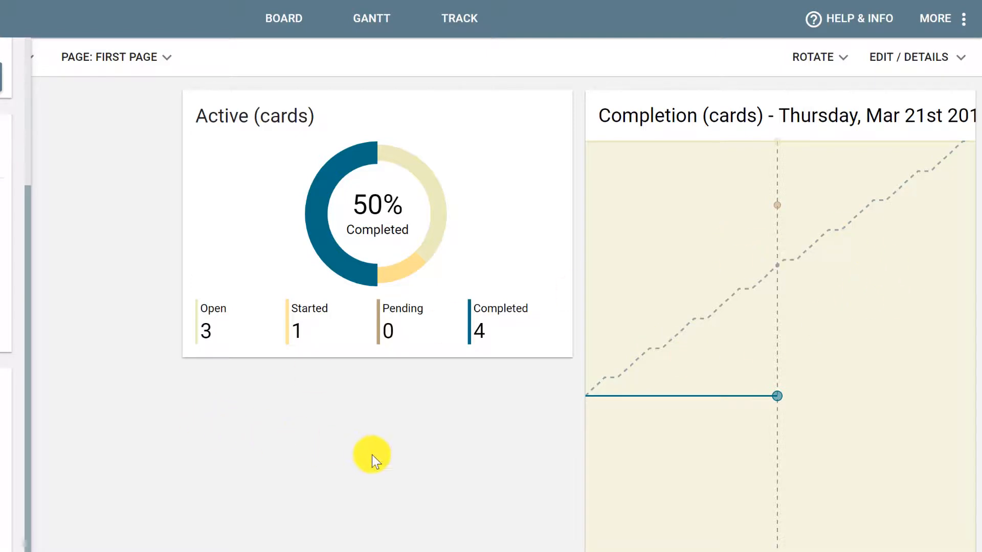
pyautogui.moveTo(128, 441)
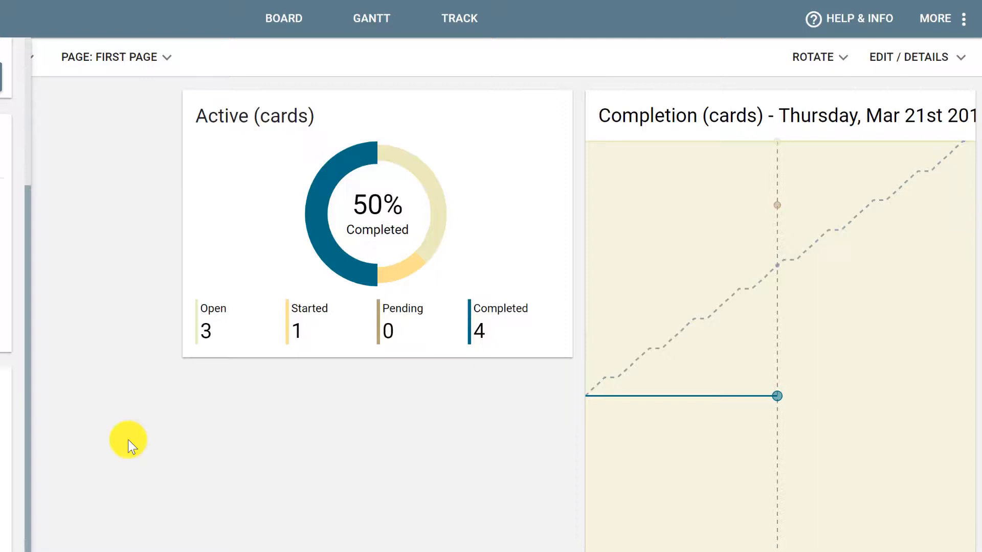
pyautogui.moveTo(927, 57)
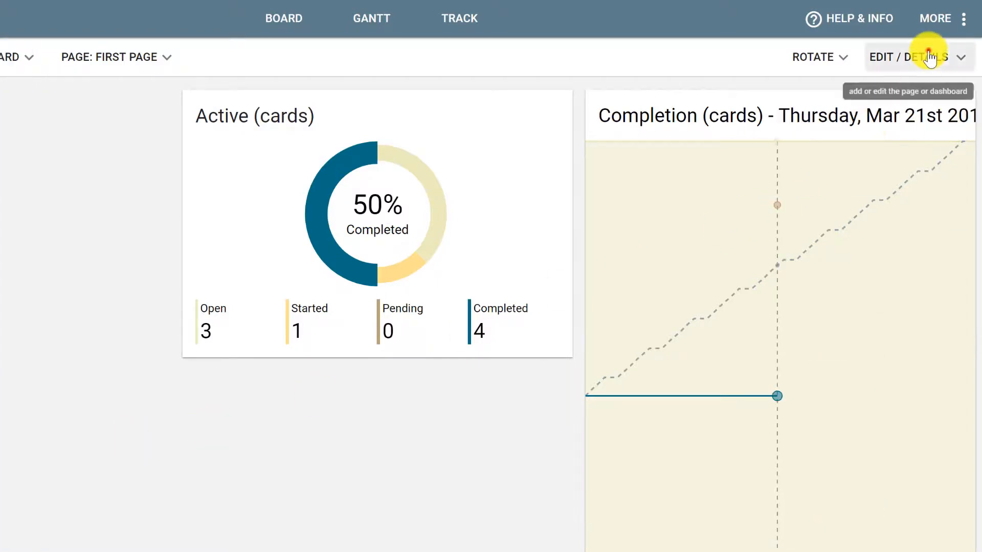
pyautogui.click(912, 57)
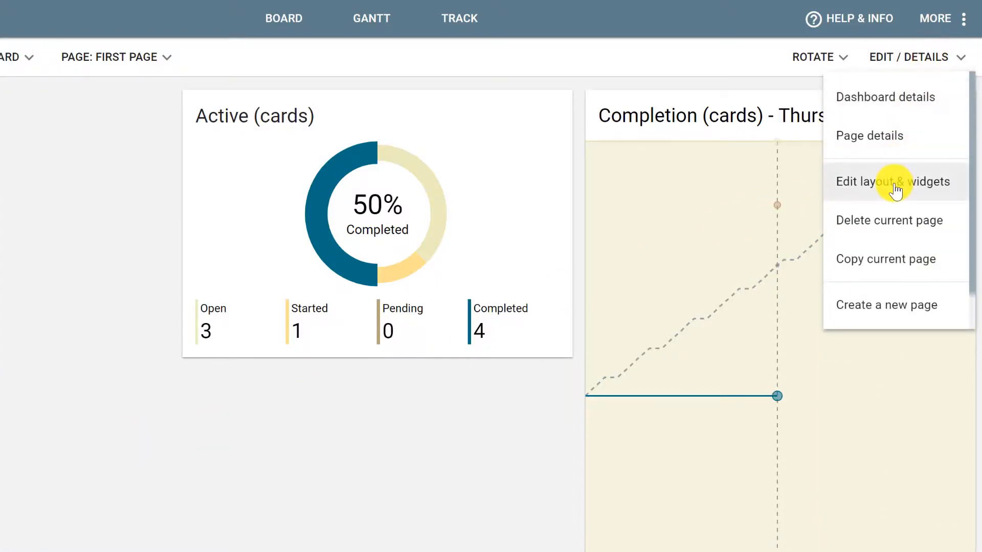
pyautogui.click(893, 181)
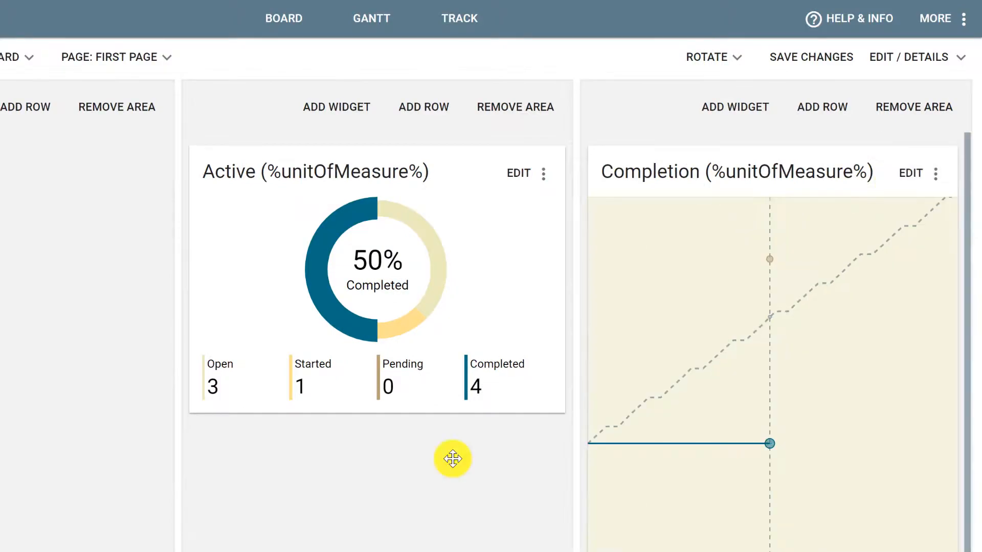
pyautogui.click(168, 106)
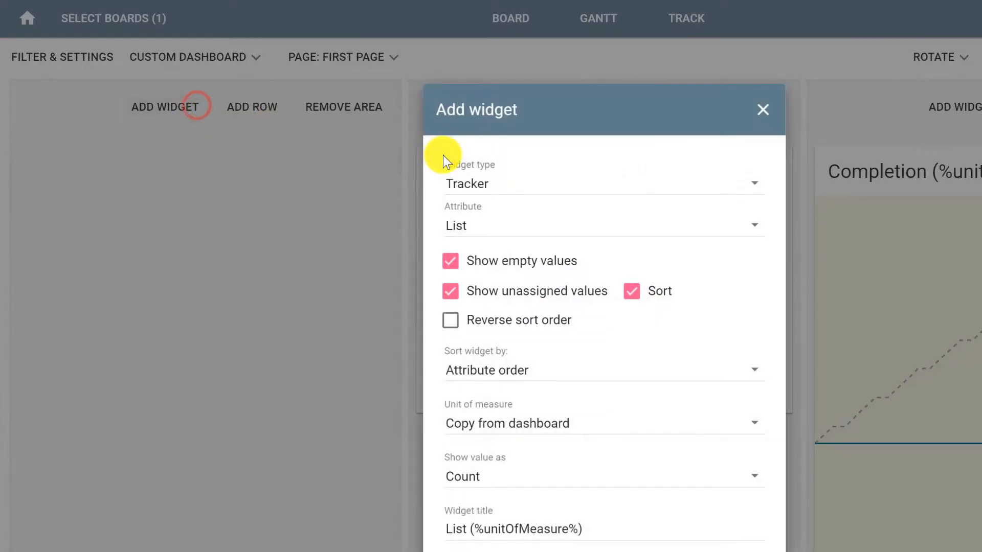
# Create an Attribute picker widget for the Member attribute in the left column
pyautogui.click(602, 183)
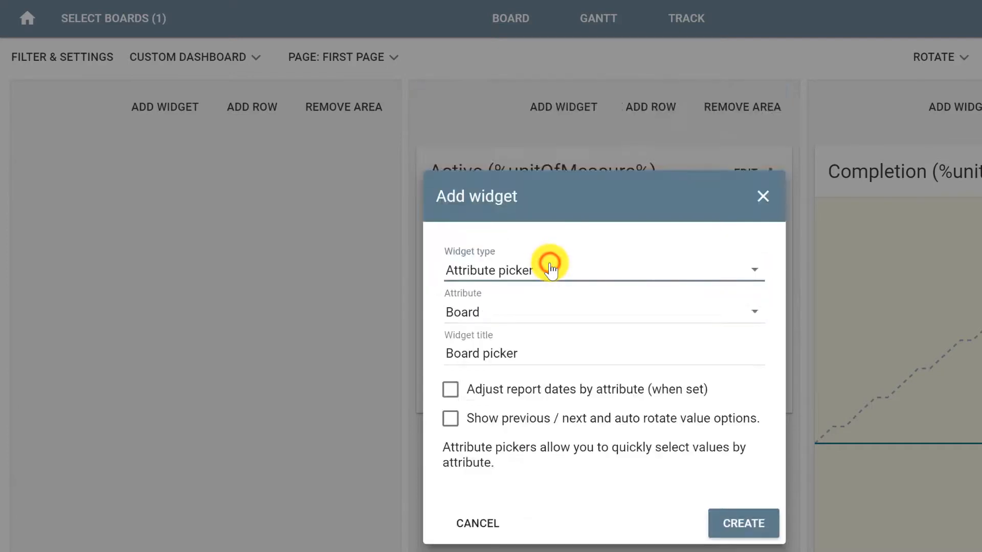
pyautogui.moveTo(551, 319)
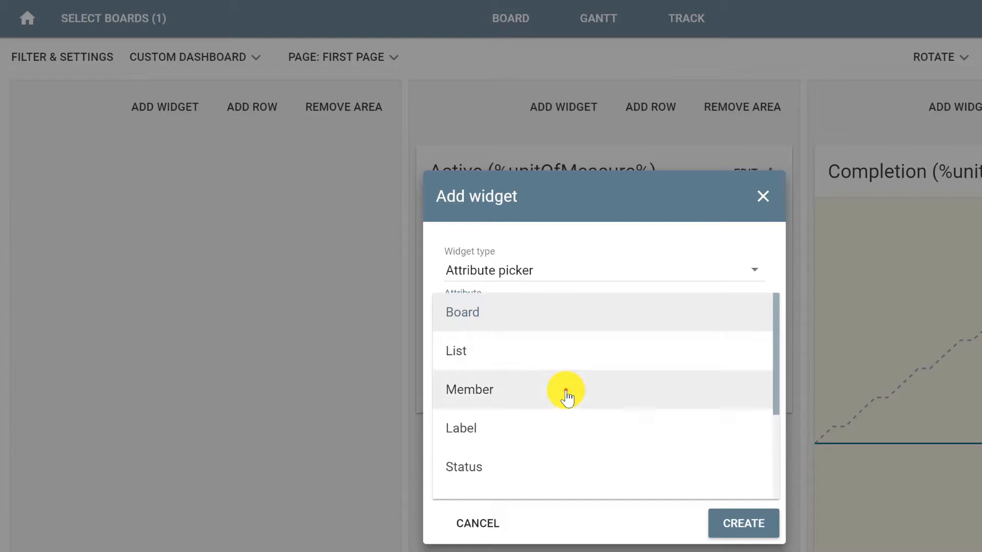
pyautogui.click(742, 523)
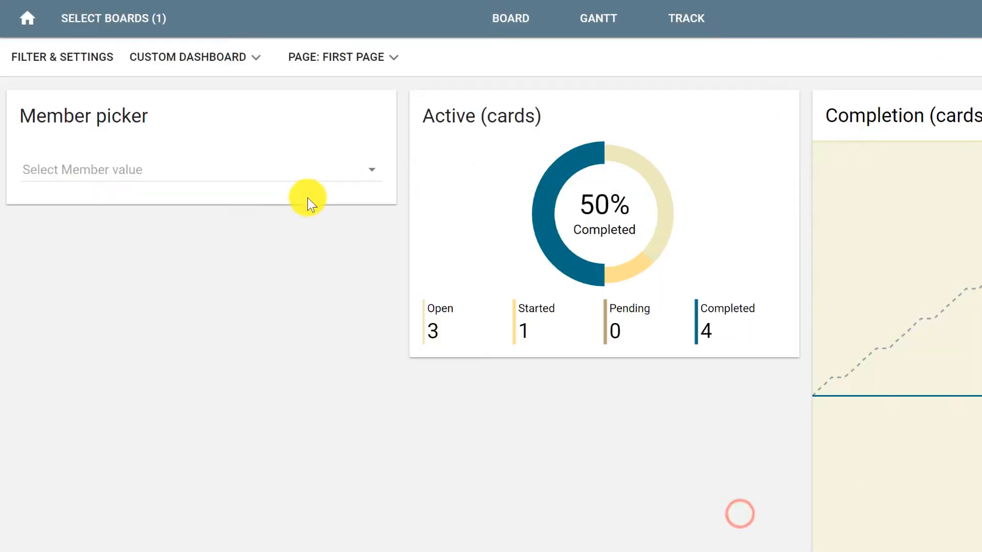
pyautogui.moveTo(162, 179)
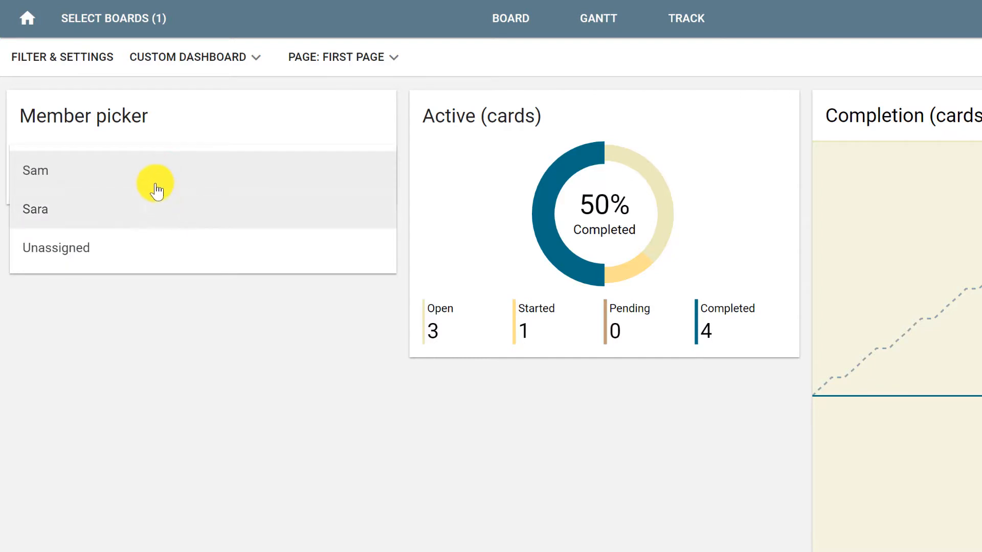
# Pick Sam in the Member picker widget to show 2 open, 1 started, 1 completed
pyautogui.click(35, 171)
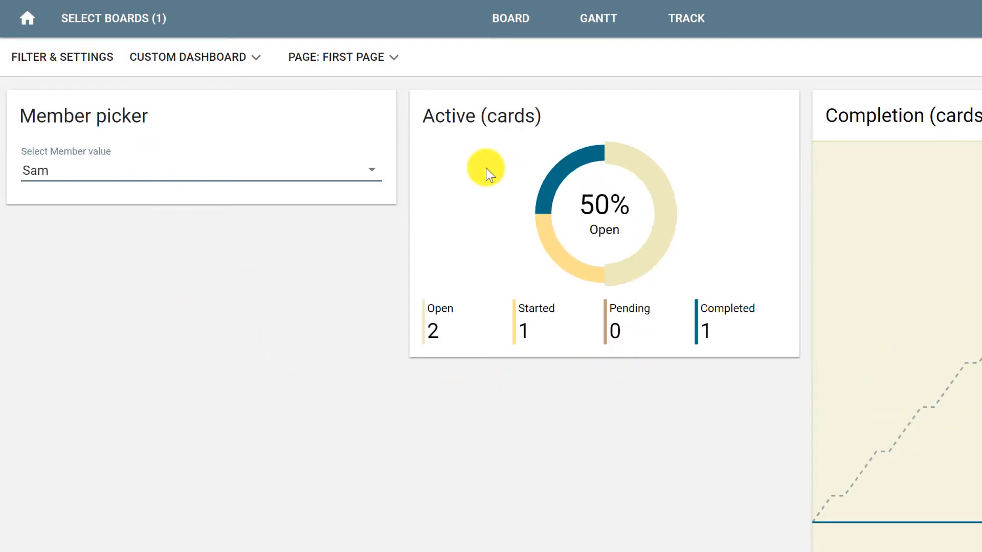
pyautogui.moveTo(558, 188)
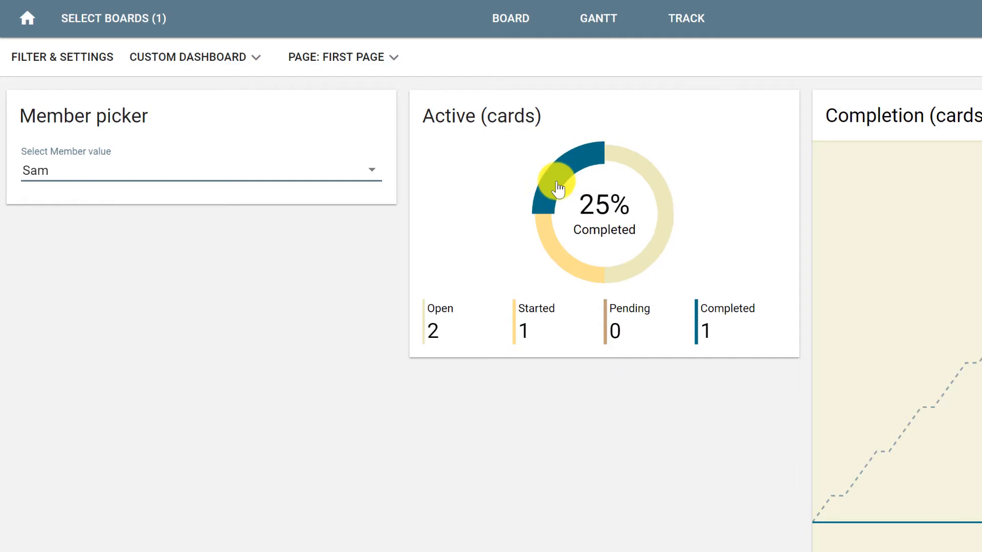